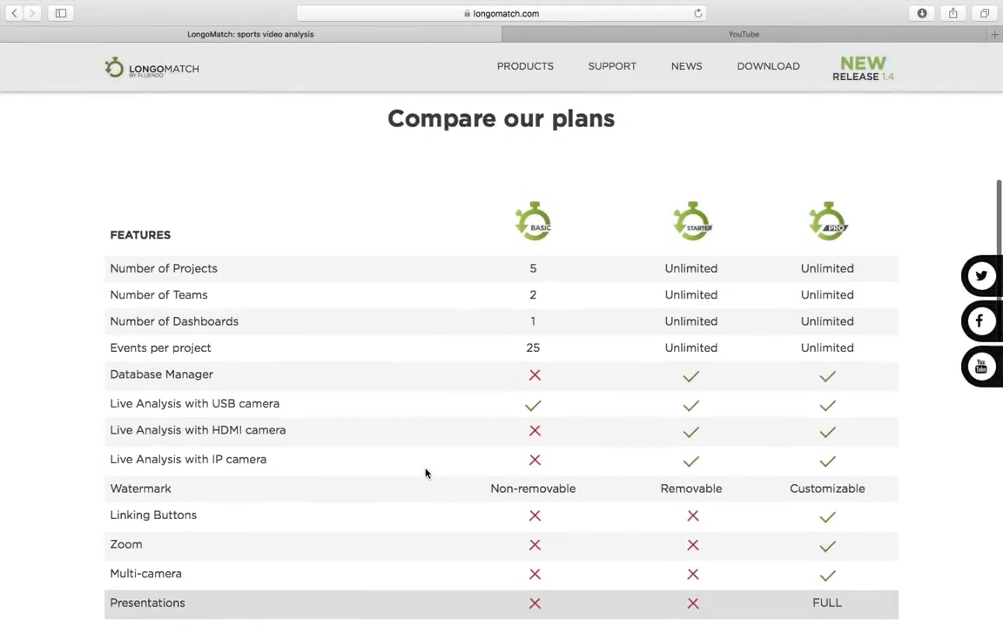
# Scroll the longomatch.com page down to the 'Compare our plans' feature table.
pyautogui.scroll(-3)
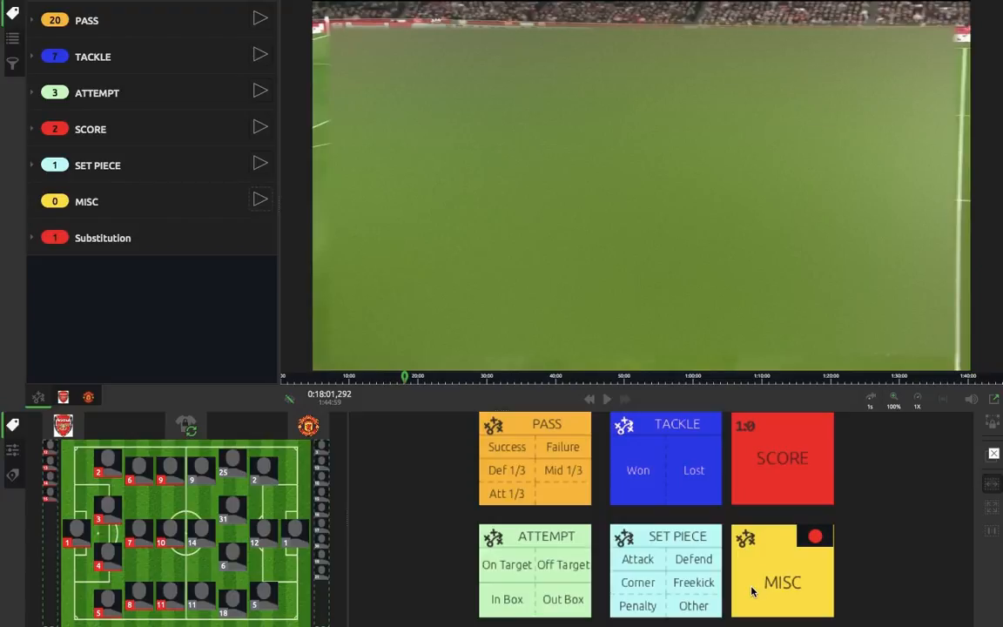
pyautogui.moveTo(885, 533)
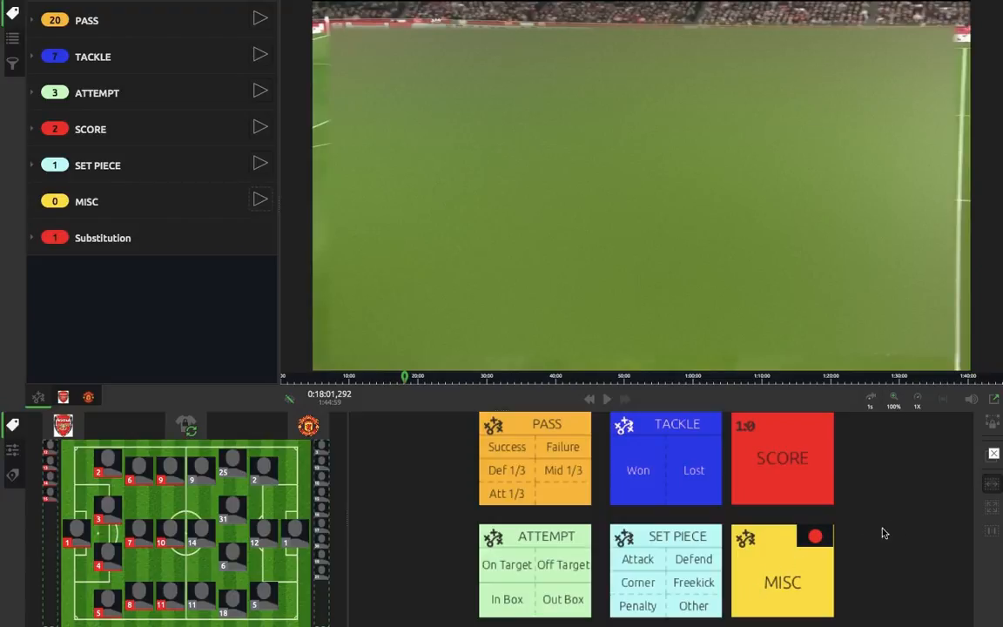
pyautogui.moveTo(873, 447)
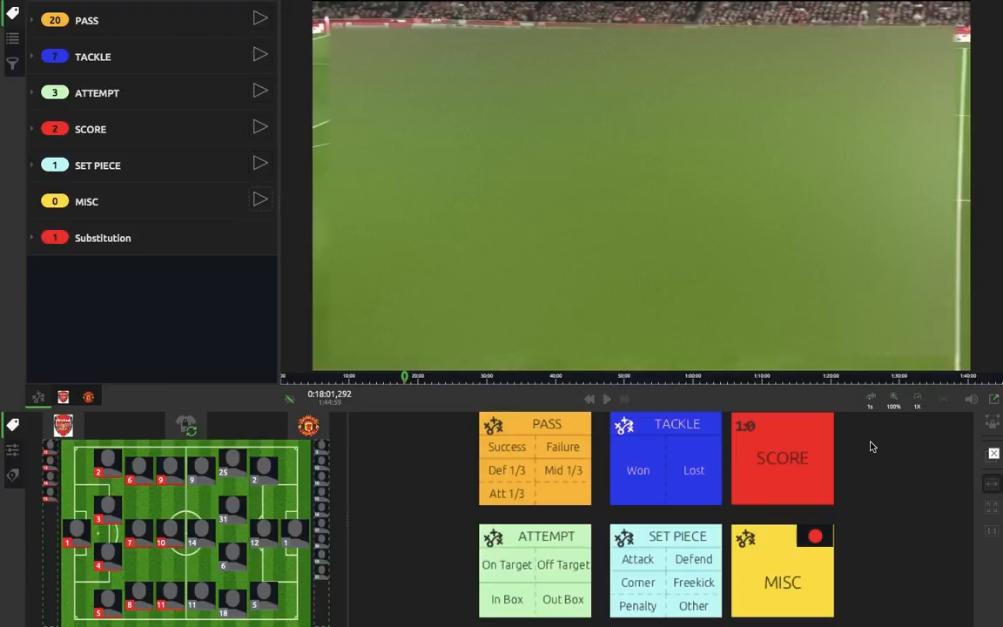
pyautogui.moveTo(871, 399)
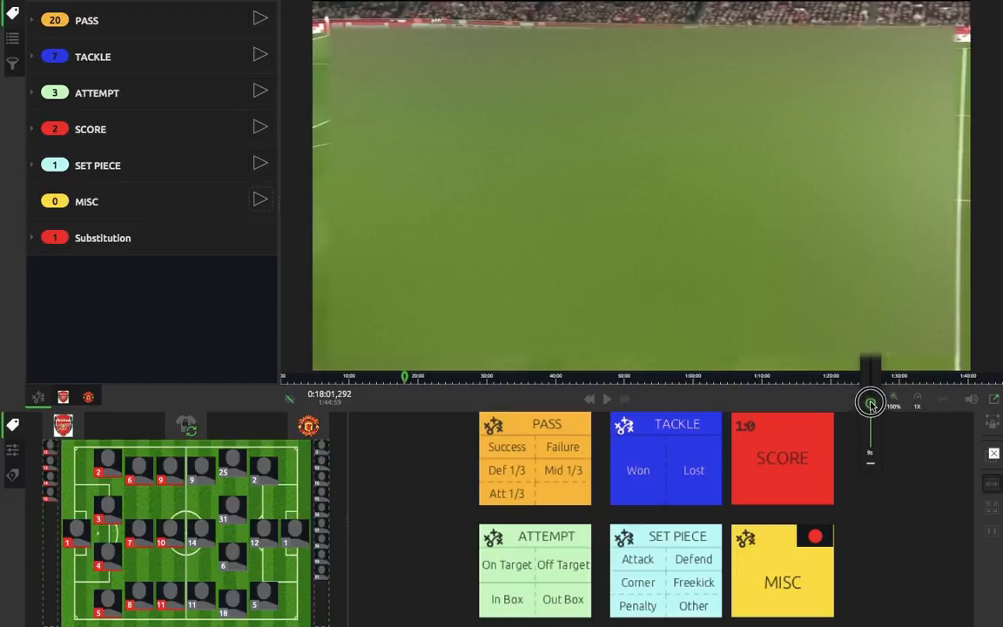
pyautogui.moveTo(870, 403); pyautogui.dragTo(870, 437)
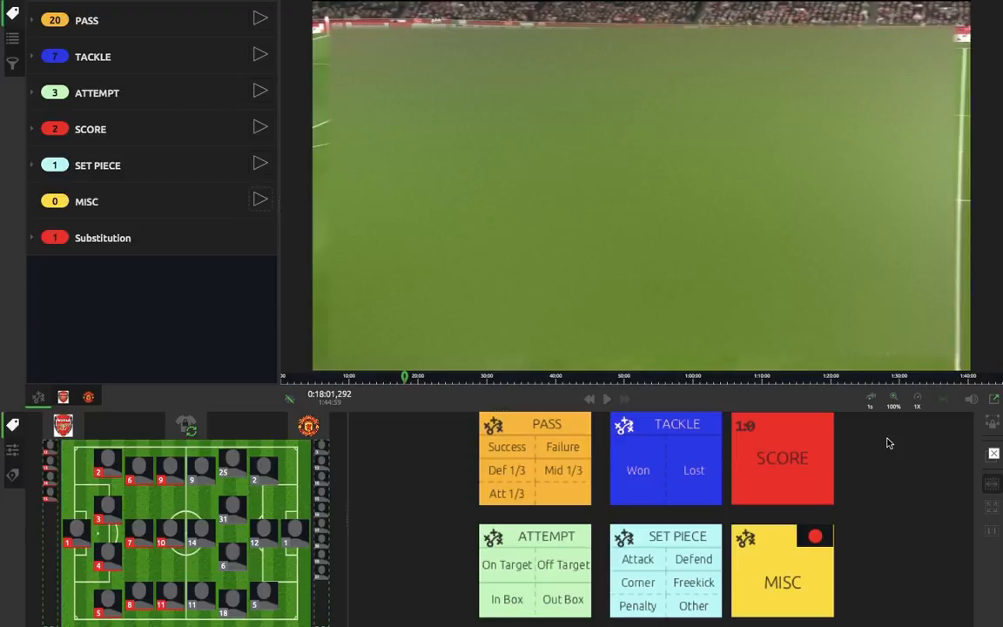
pyautogui.moveTo(914, 407)
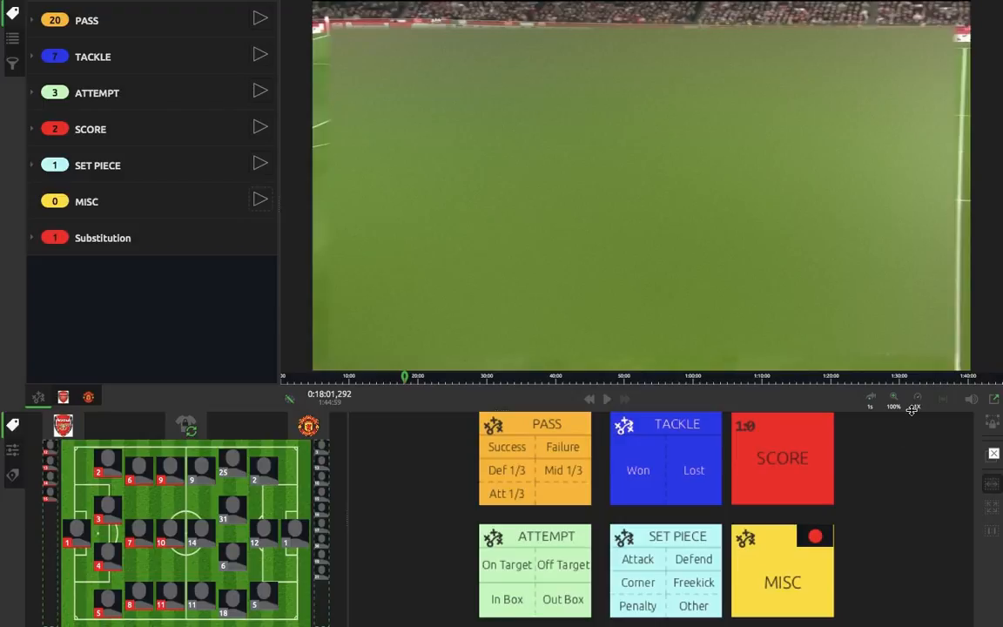
pyautogui.moveTo(918, 403)
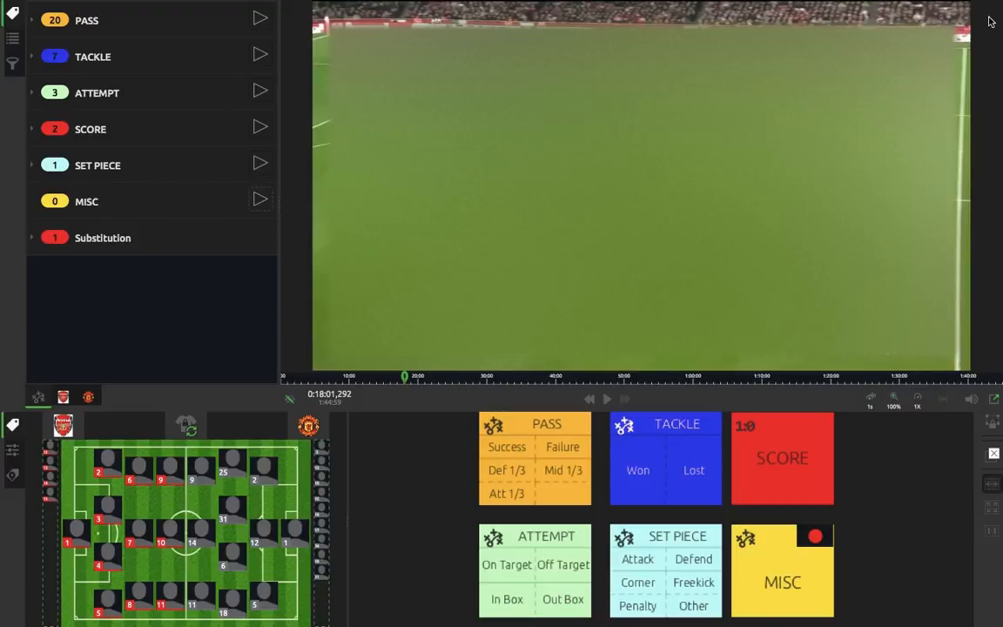
pyautogui.moveTo(995, 43)
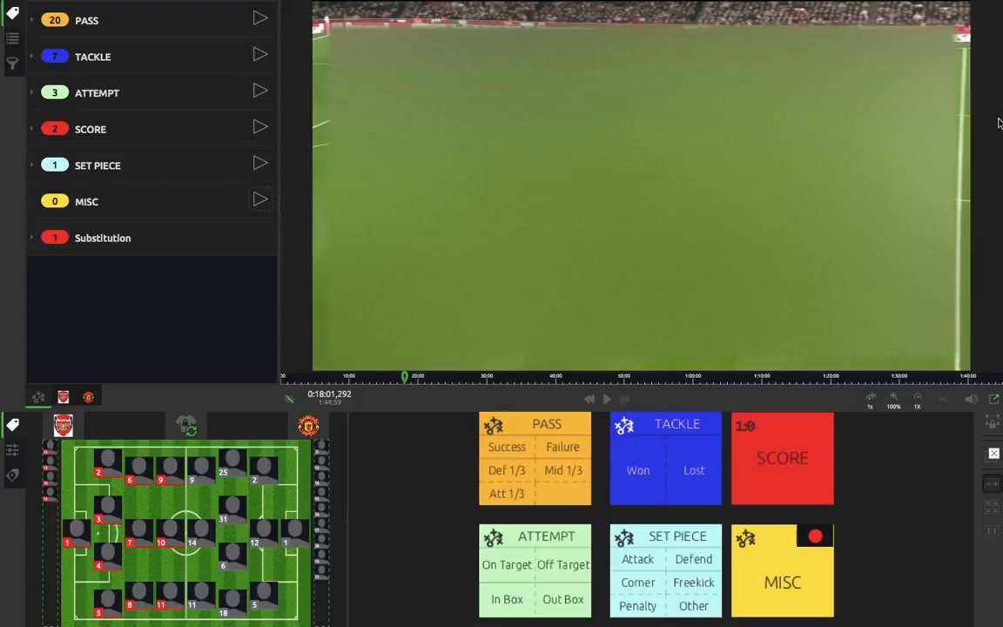
pyautogui.moveTo(926, 405)
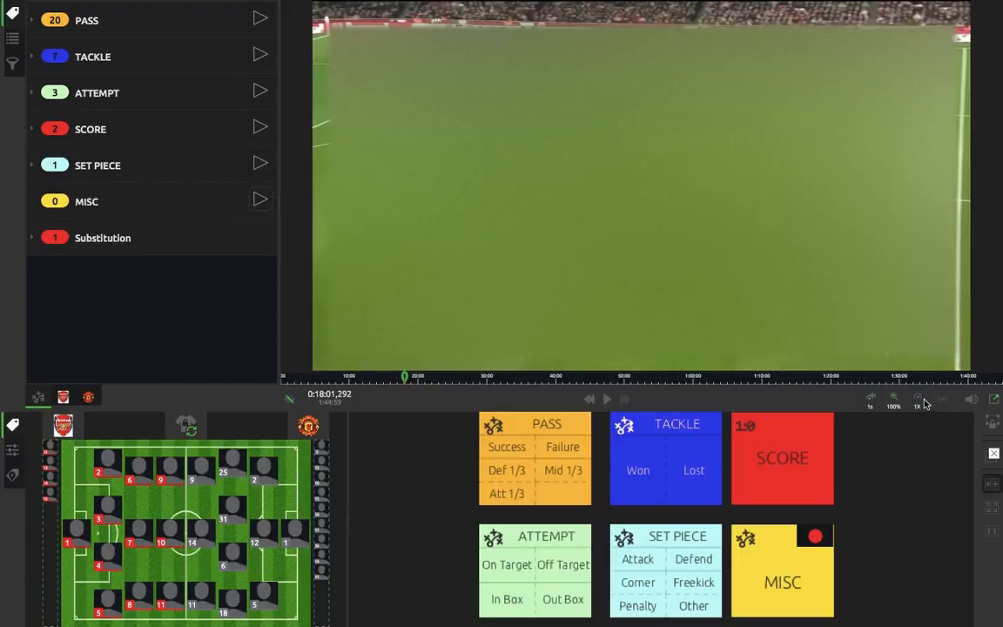
pyautogui.moveTo(918, 402)
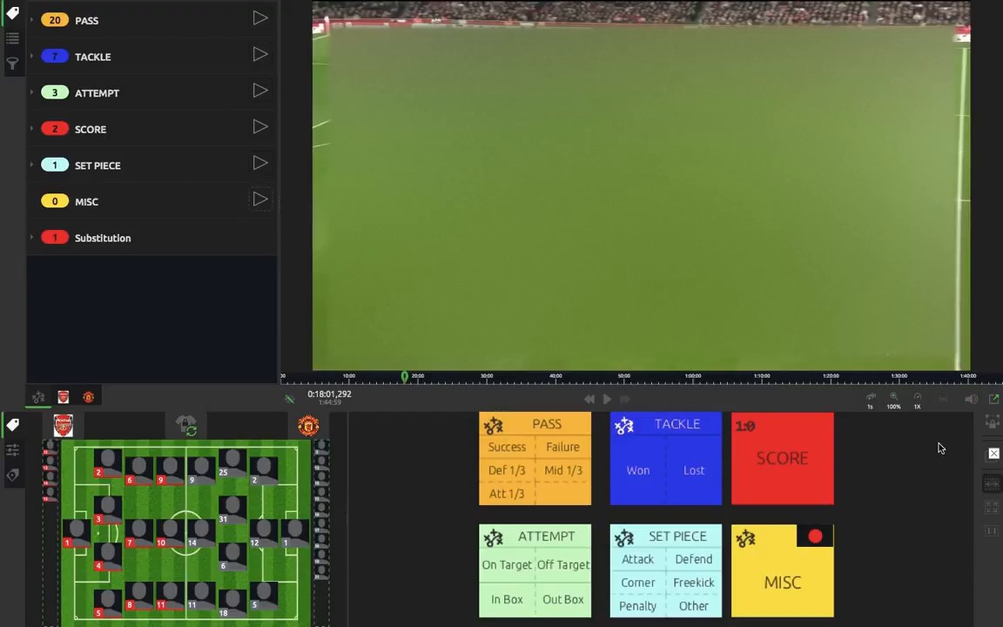
pyautogui.moveTo(135, 288)
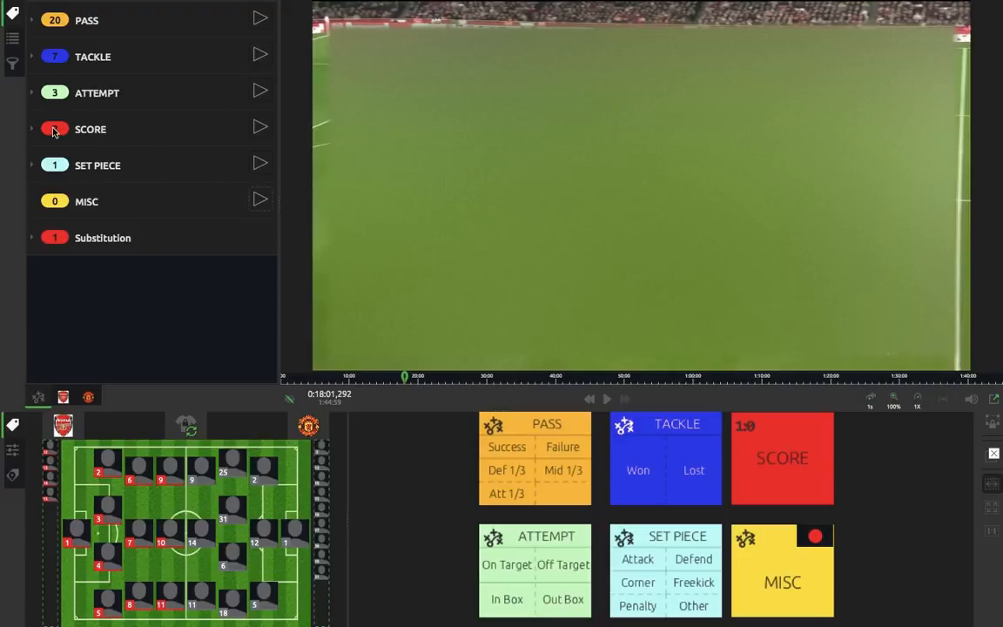
# Expand the SCORE category so SCORE 001 and SCORE 002 are listed with their time ranges.
pyautogui.click(781, 457)
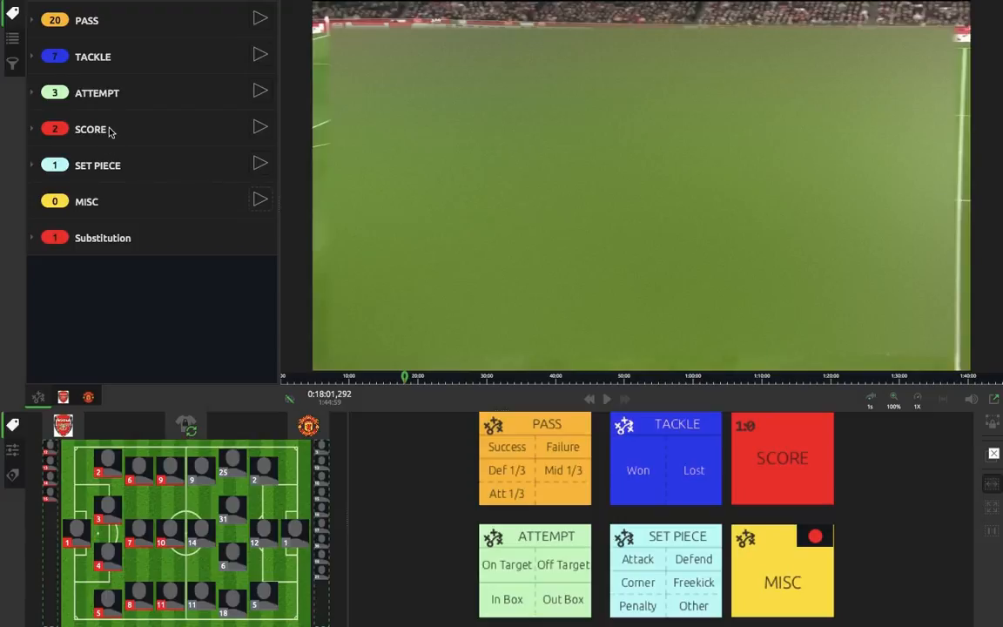
pyautogui.moveTo(167, 140)
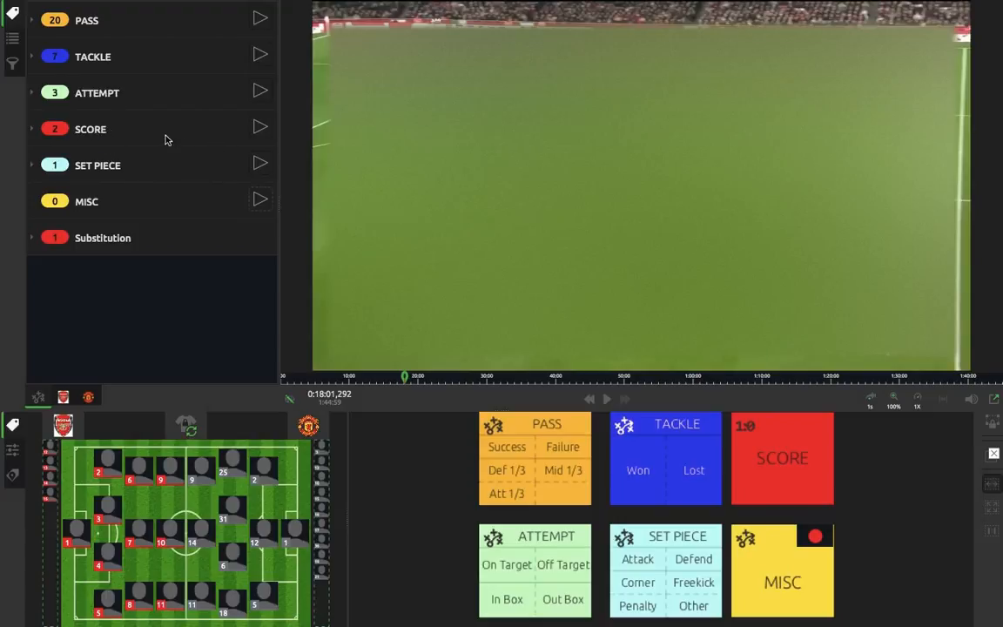
pyautogui.moveTo(137, 130)
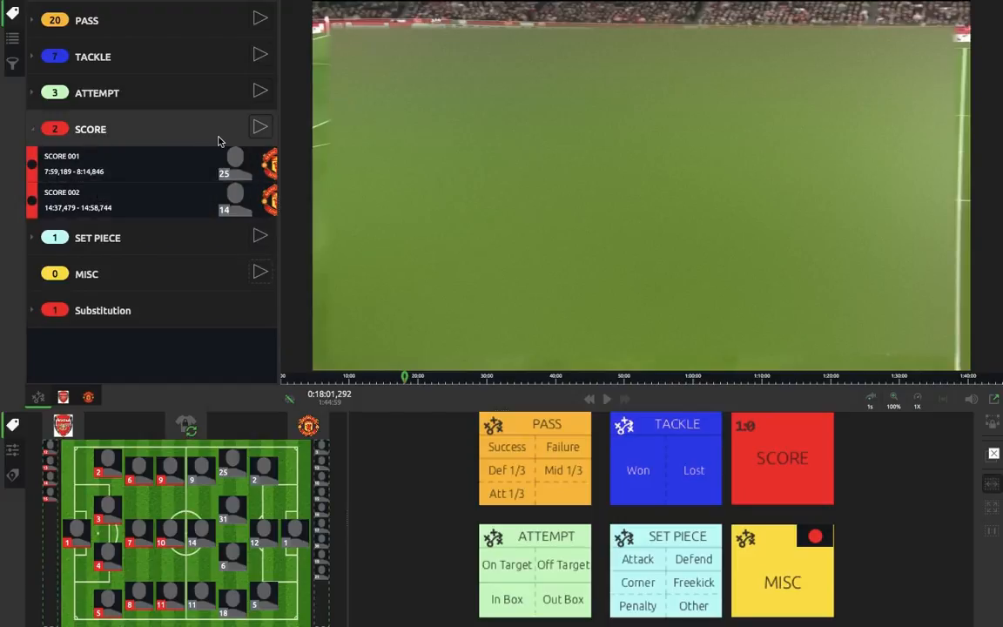
pyautogui.moveTo(259, 128)
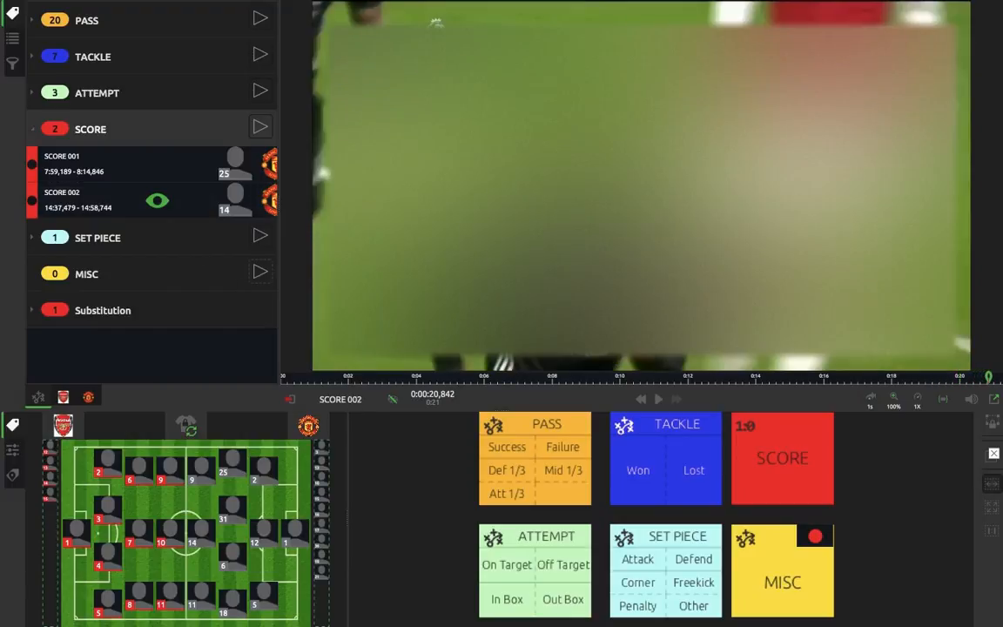
pyautogui.moveTo(427, 487)
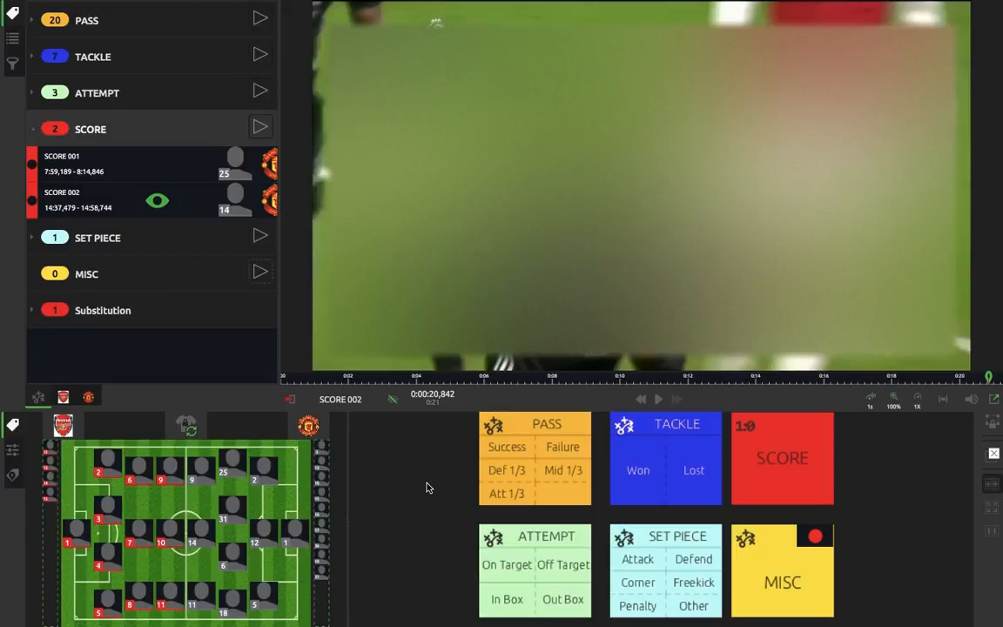
pyautogui.moveTo(25, 438)
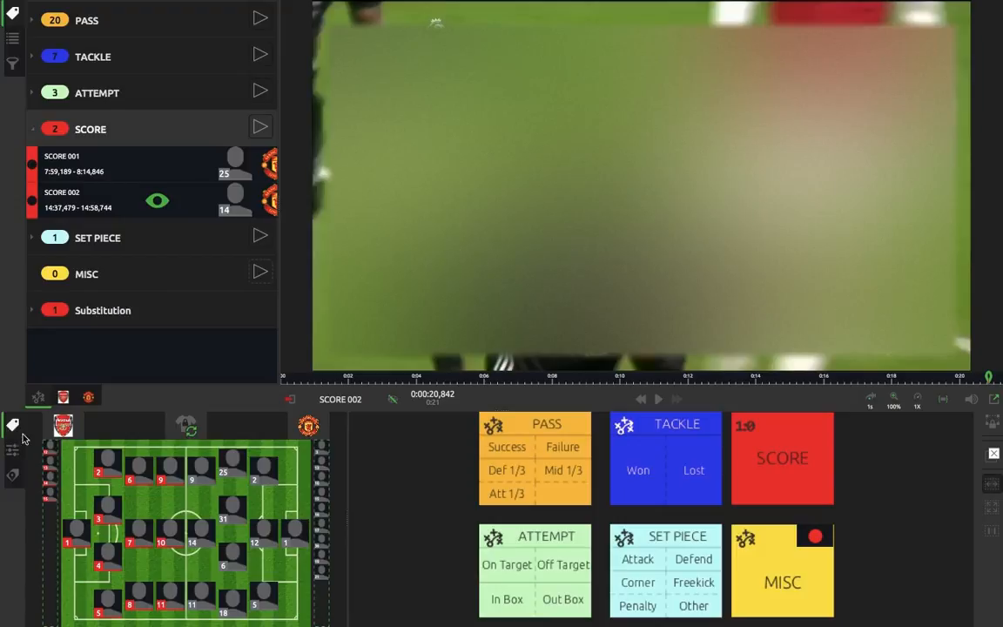
pyautogui.moveTo(12, 453)
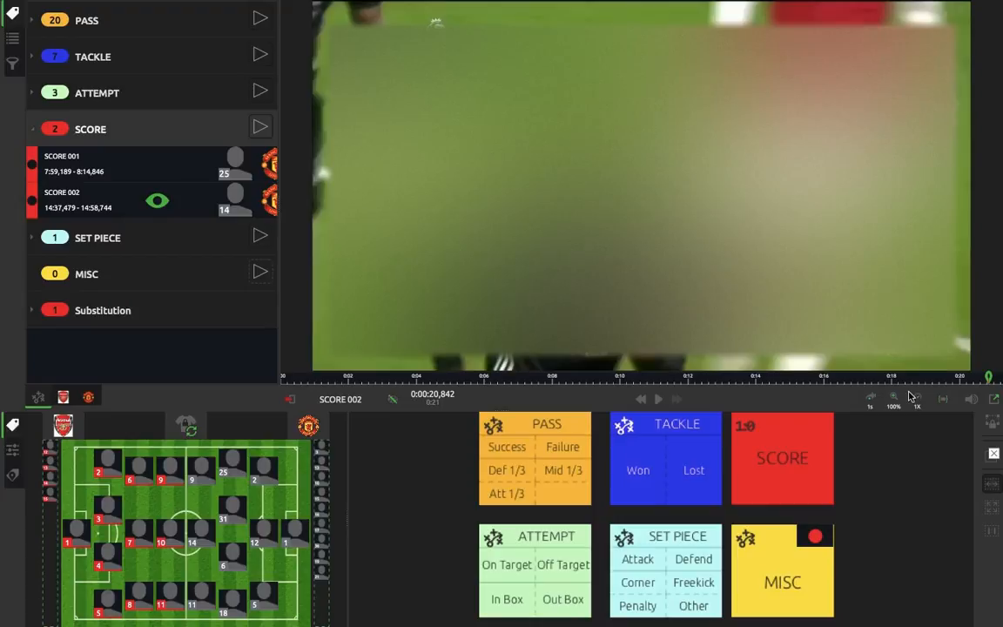
pyautogui.moveTo(941, 407)
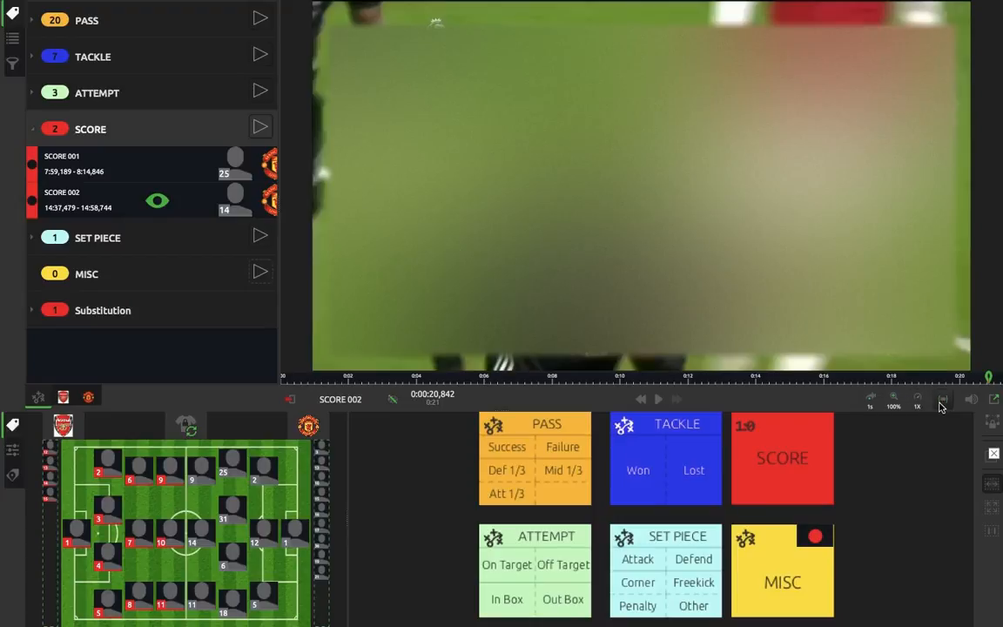
pyautogui.moveTo(939, 402)
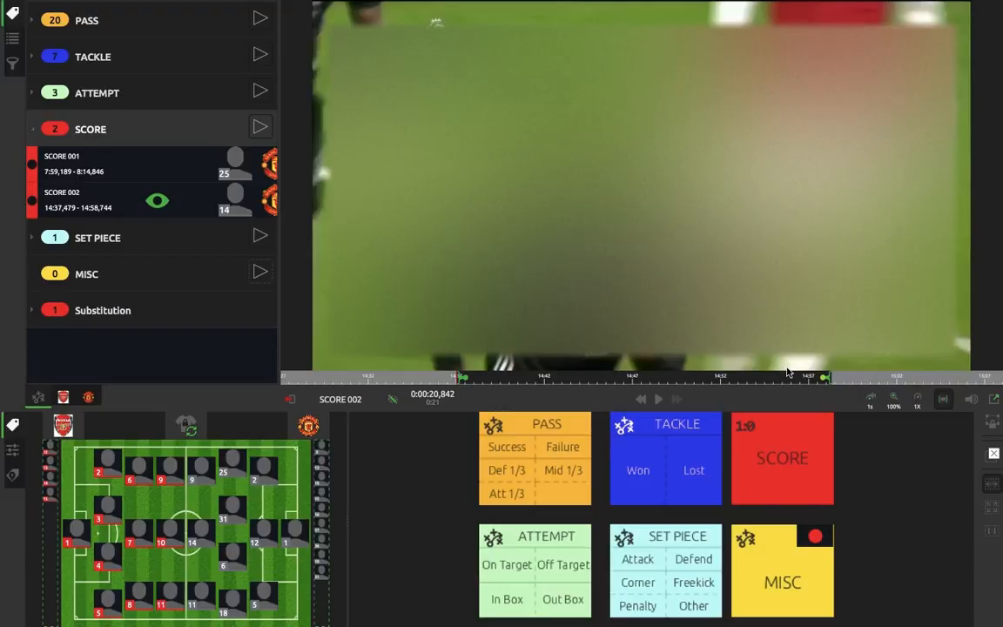
pyautogui.moveTo(826, 377)
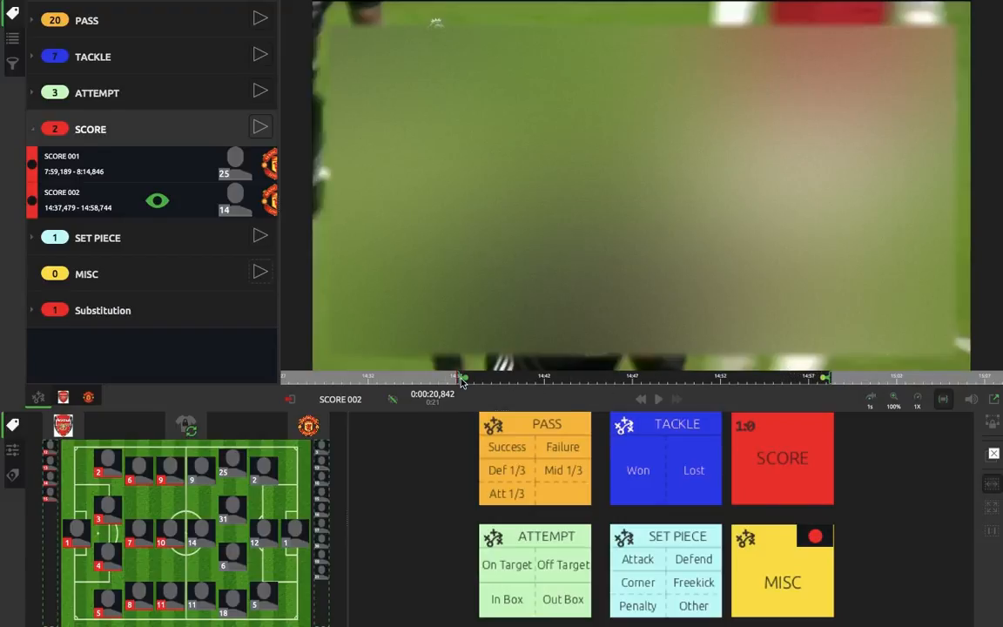
# Drag the SCORE 002 start handle on the timeline so the event begins at about 14:37,046.
pyautogui.moveTo(465, 381); pyautogui.dragTo(424, 381)
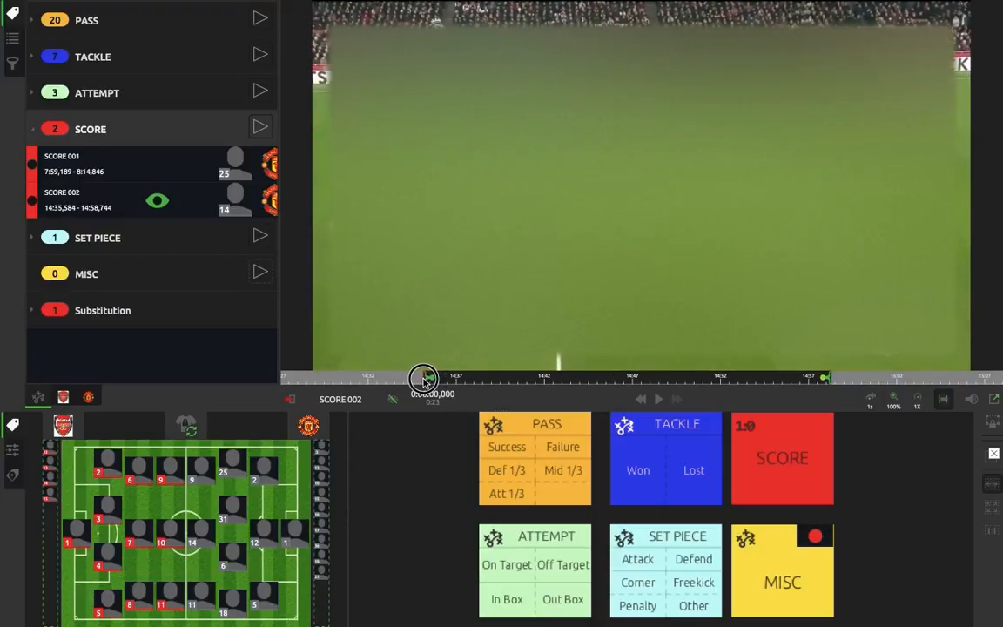
pyautogui.moveTo(424, 379); pyautogui.dragTo(462, 379)
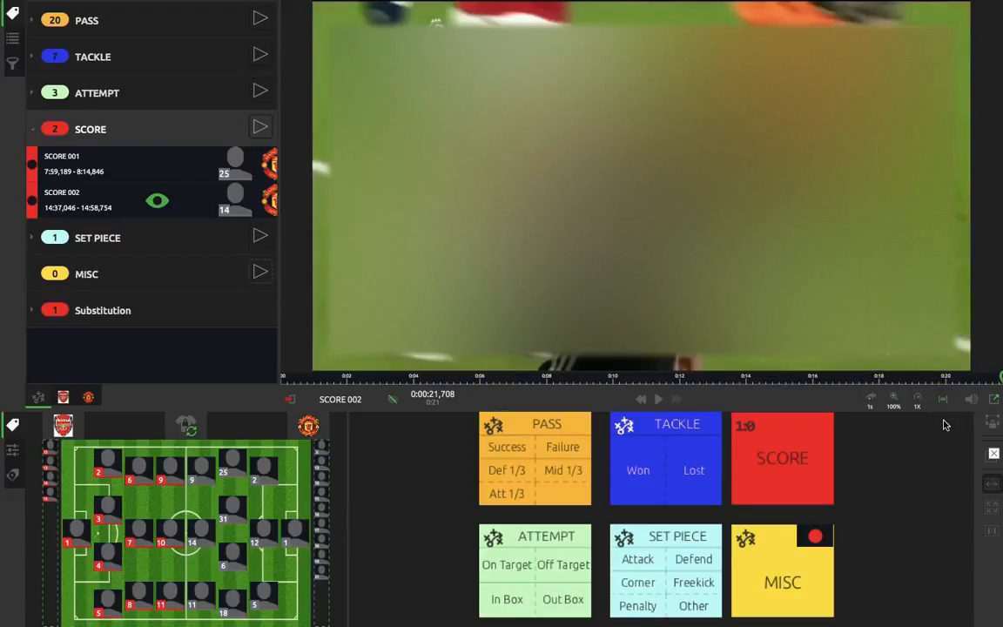
pyautogui.moveTo(940, 398)
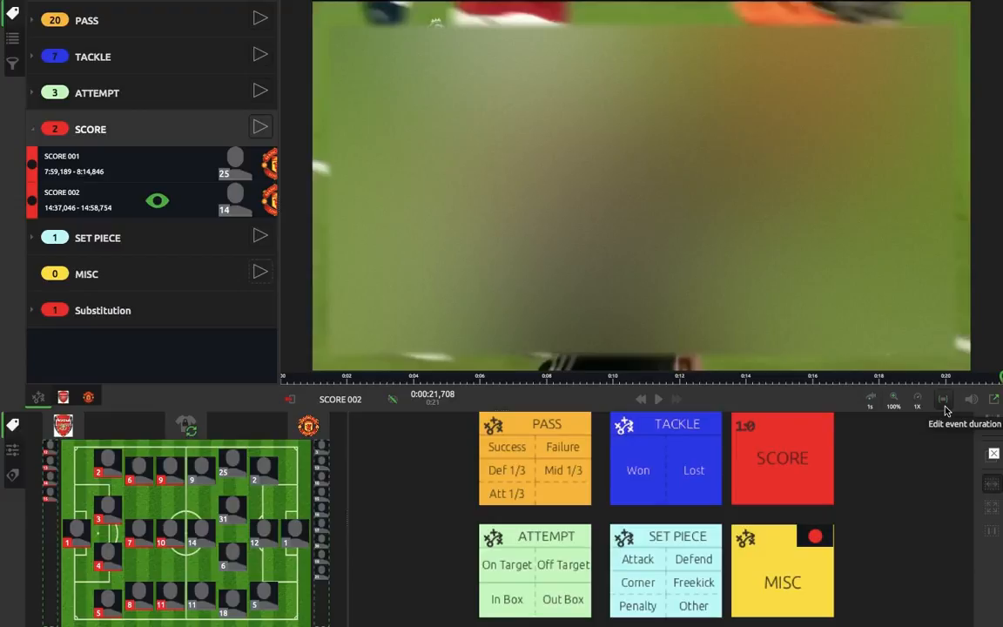